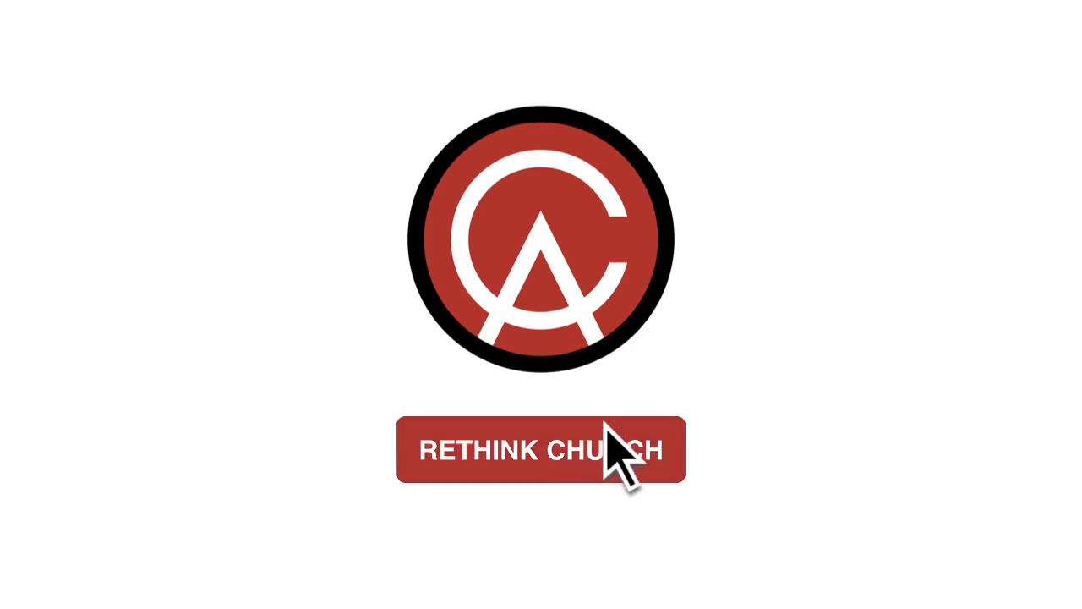
{"action": "left_click", "coordinate": [541, 448]}
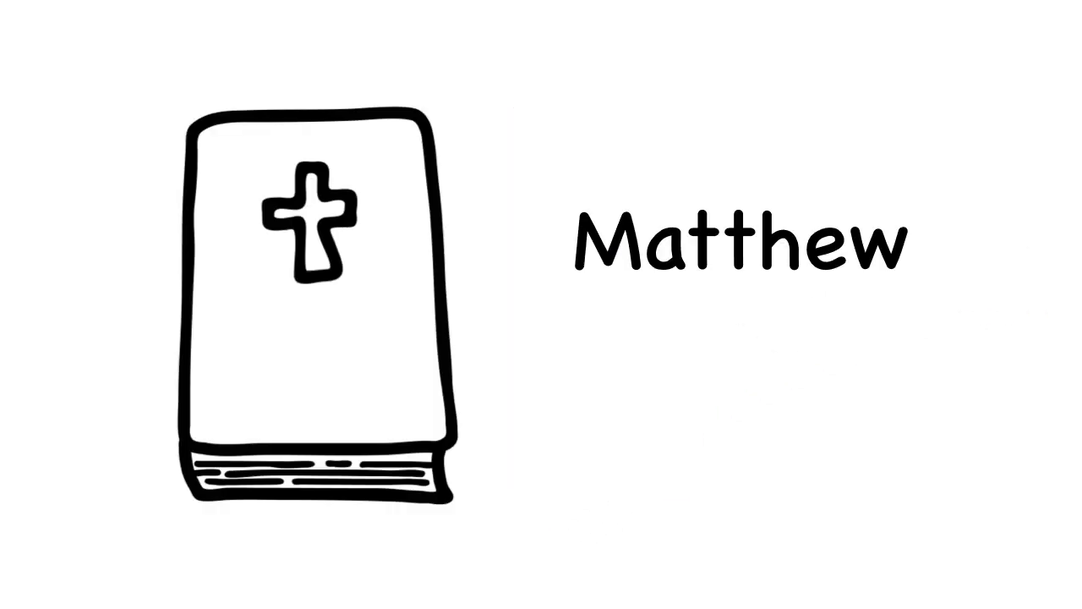